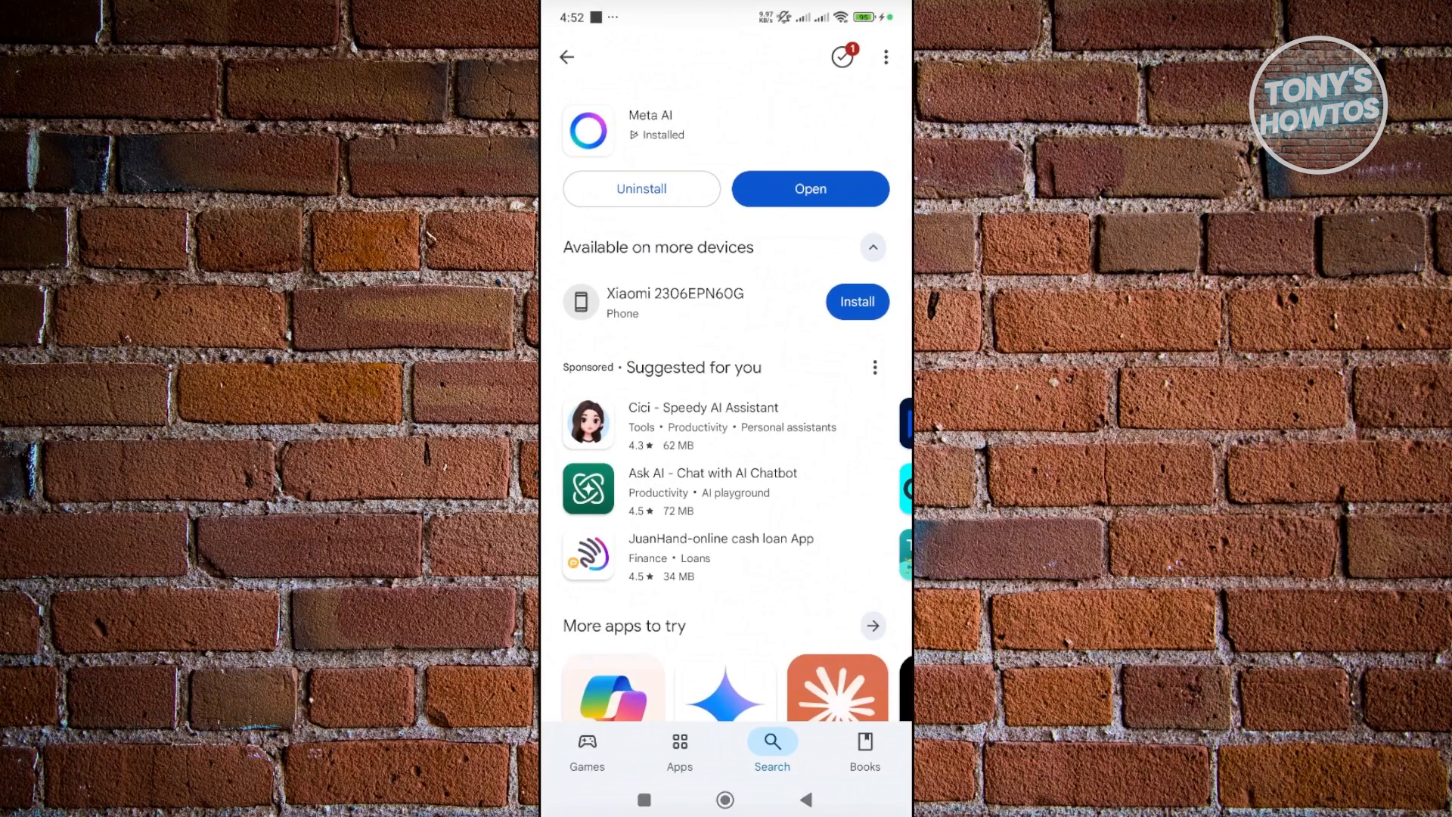
Launch the installed Meta AI app from its Play Store page.
left_click(809, 188)
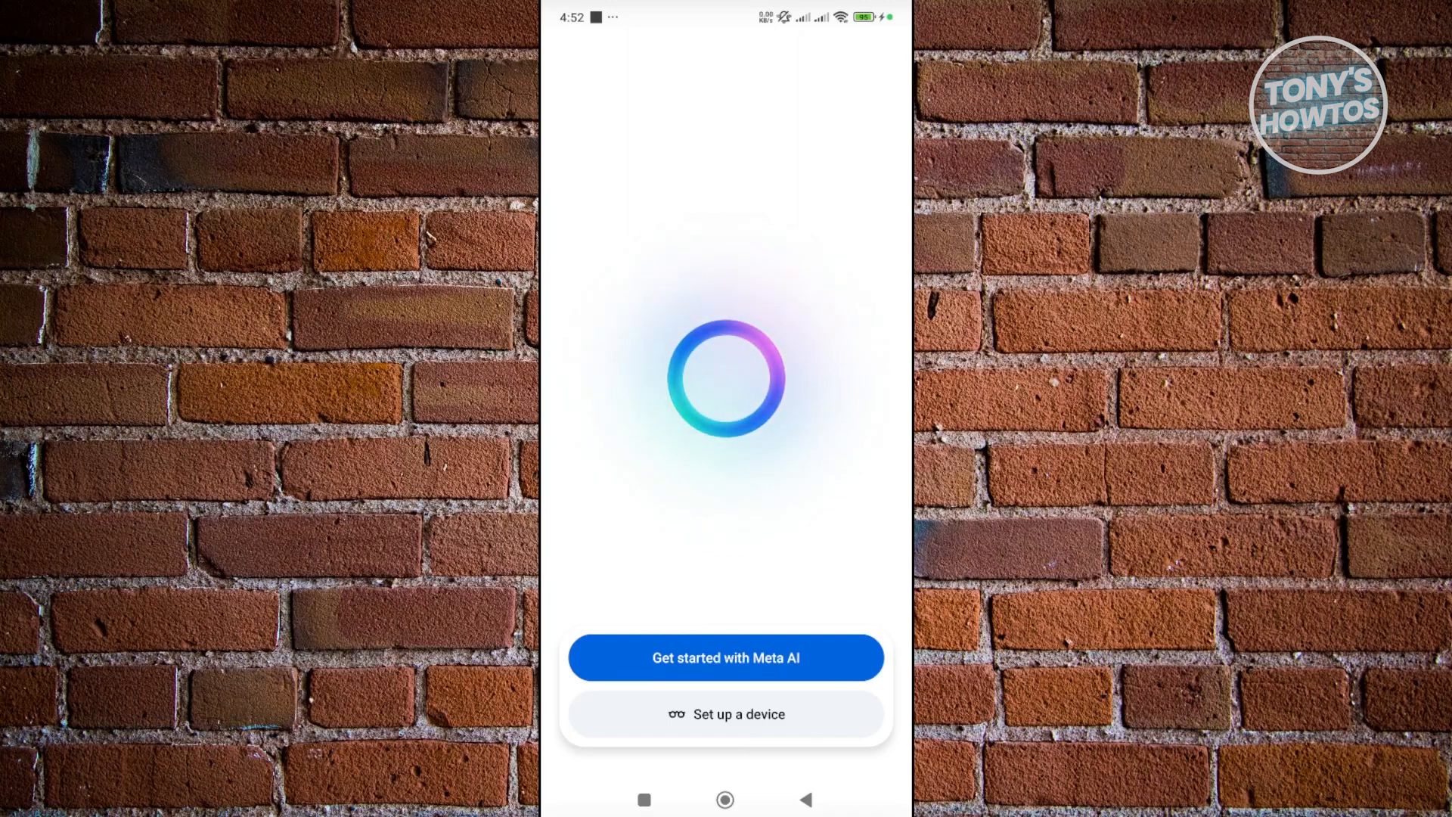
Begin Meta AI setup and log in with the suggested existing account.
left_click(726, 656)
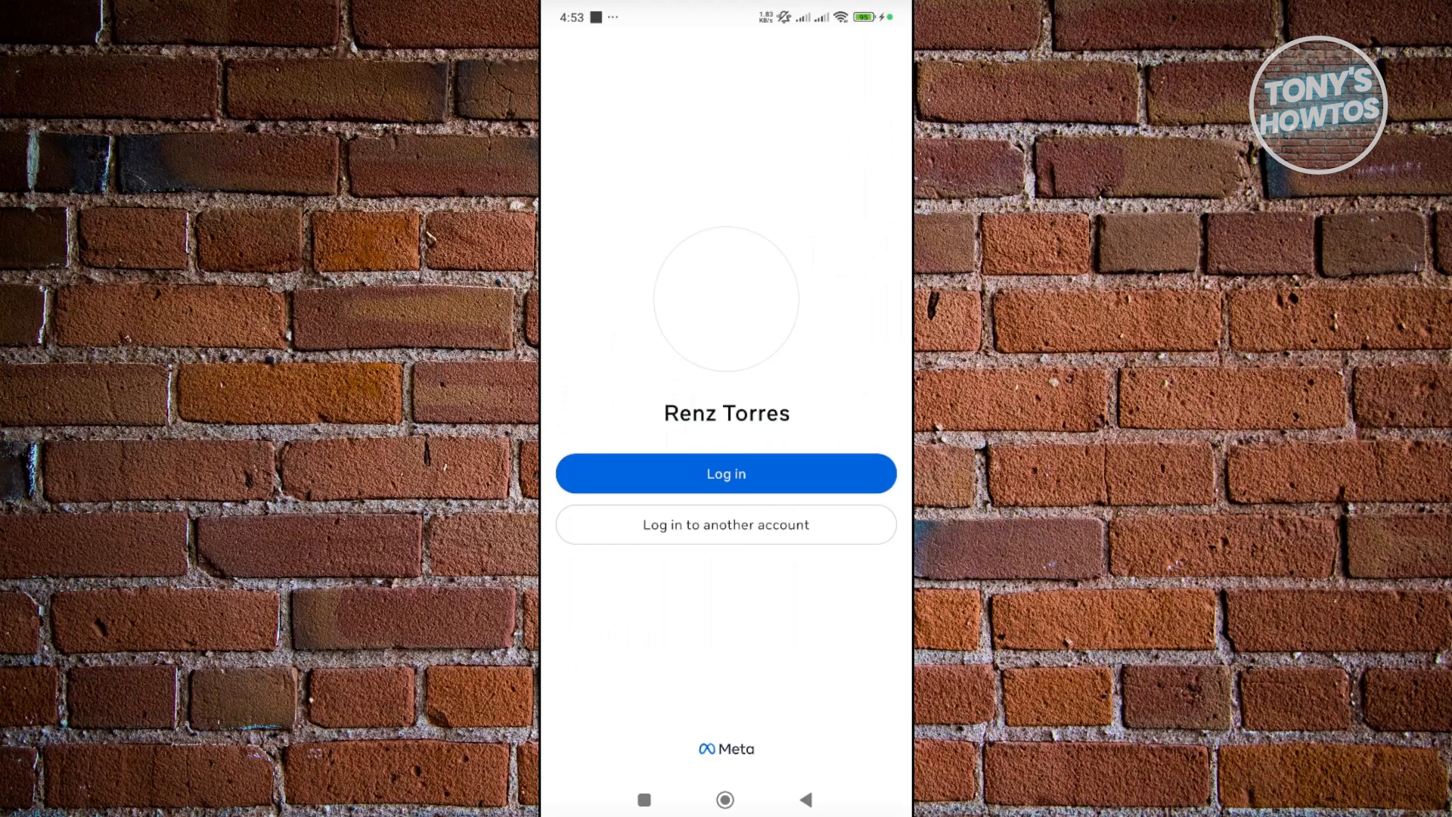
left_click(726, 473)
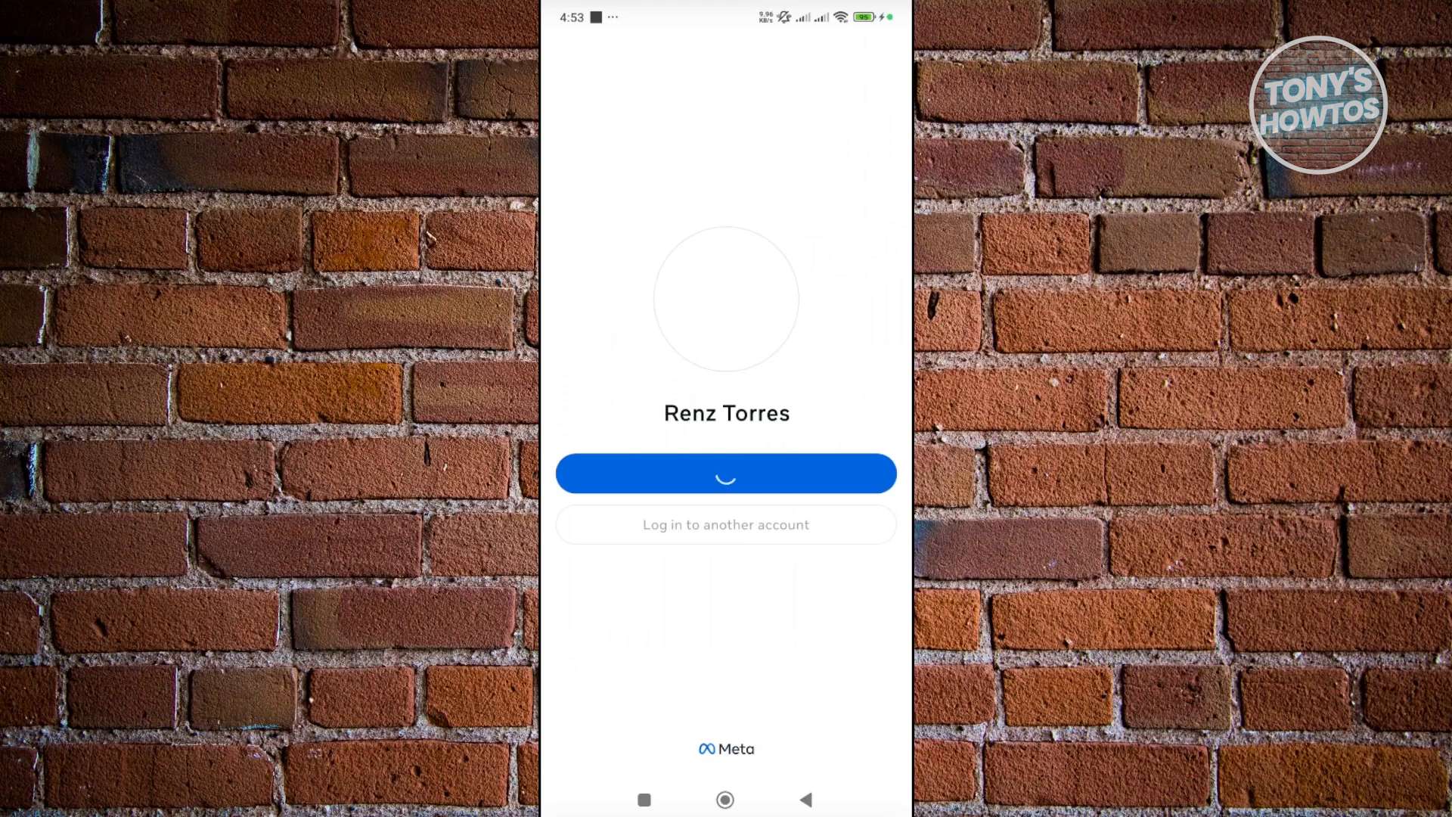
left_click(726, 474)
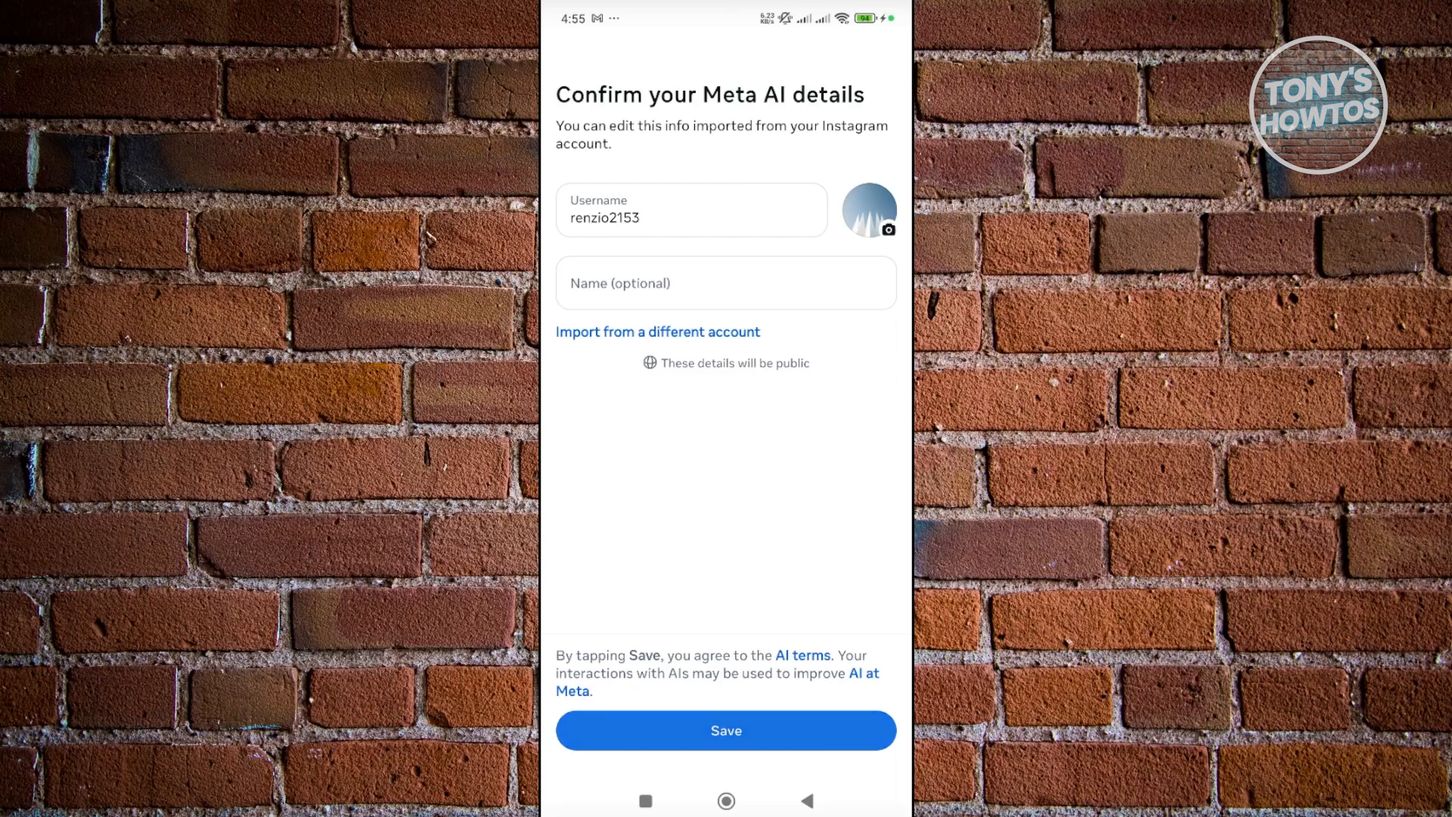
Save the imported profile details and allow Meta AI to send notifications.
left_click(726, 730)
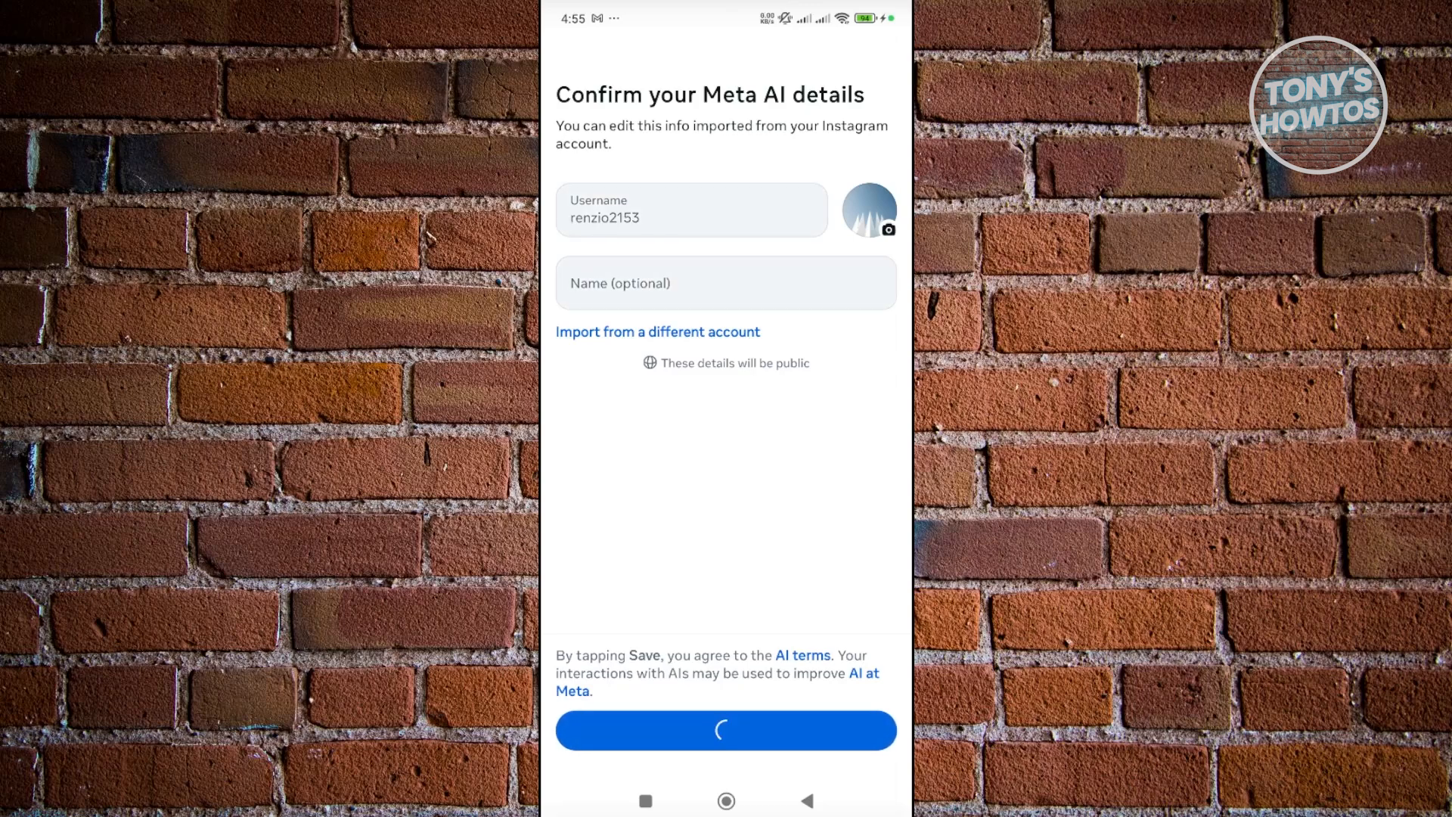
left_click(726, 731)
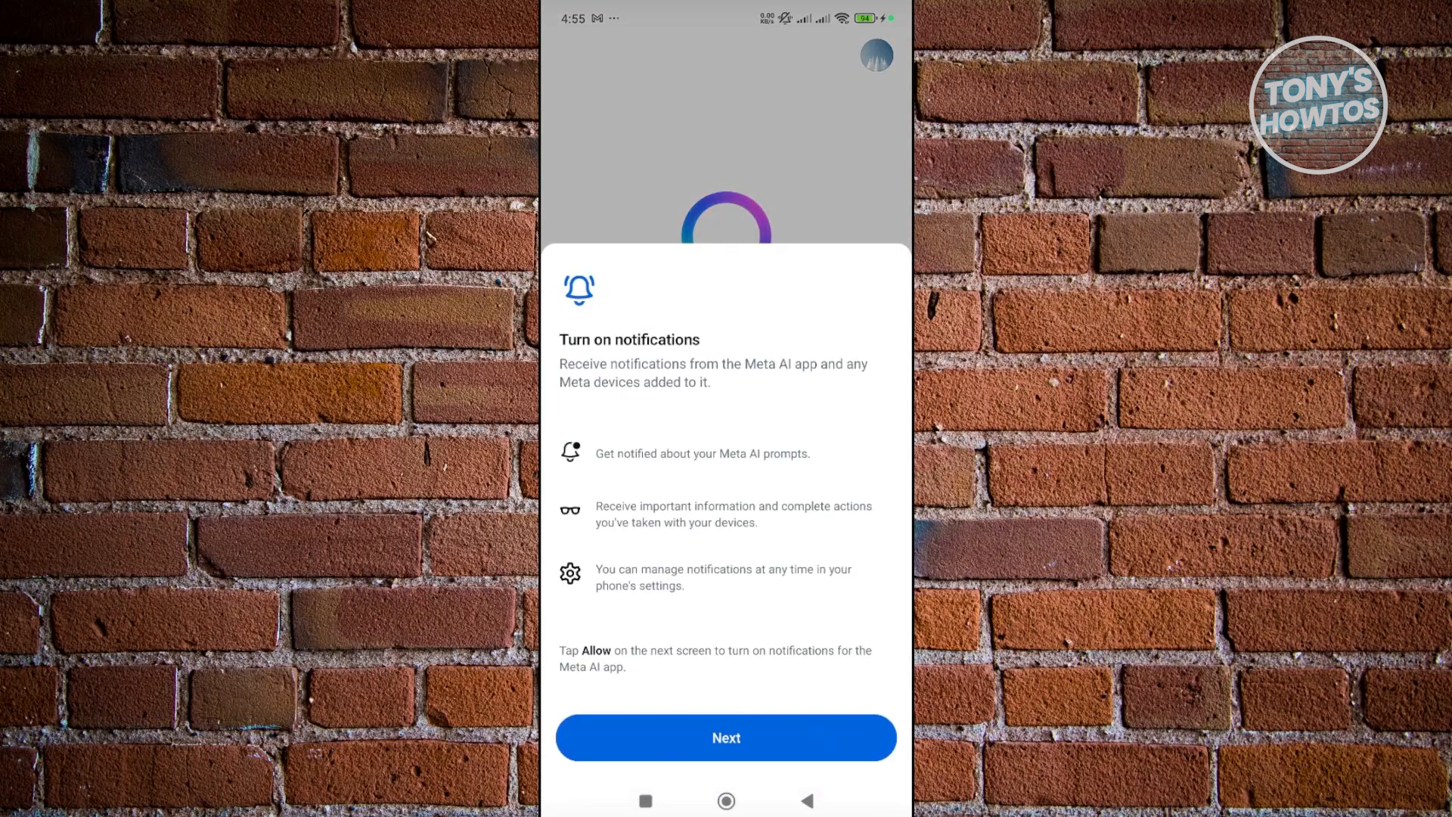
left_click(726, 738)
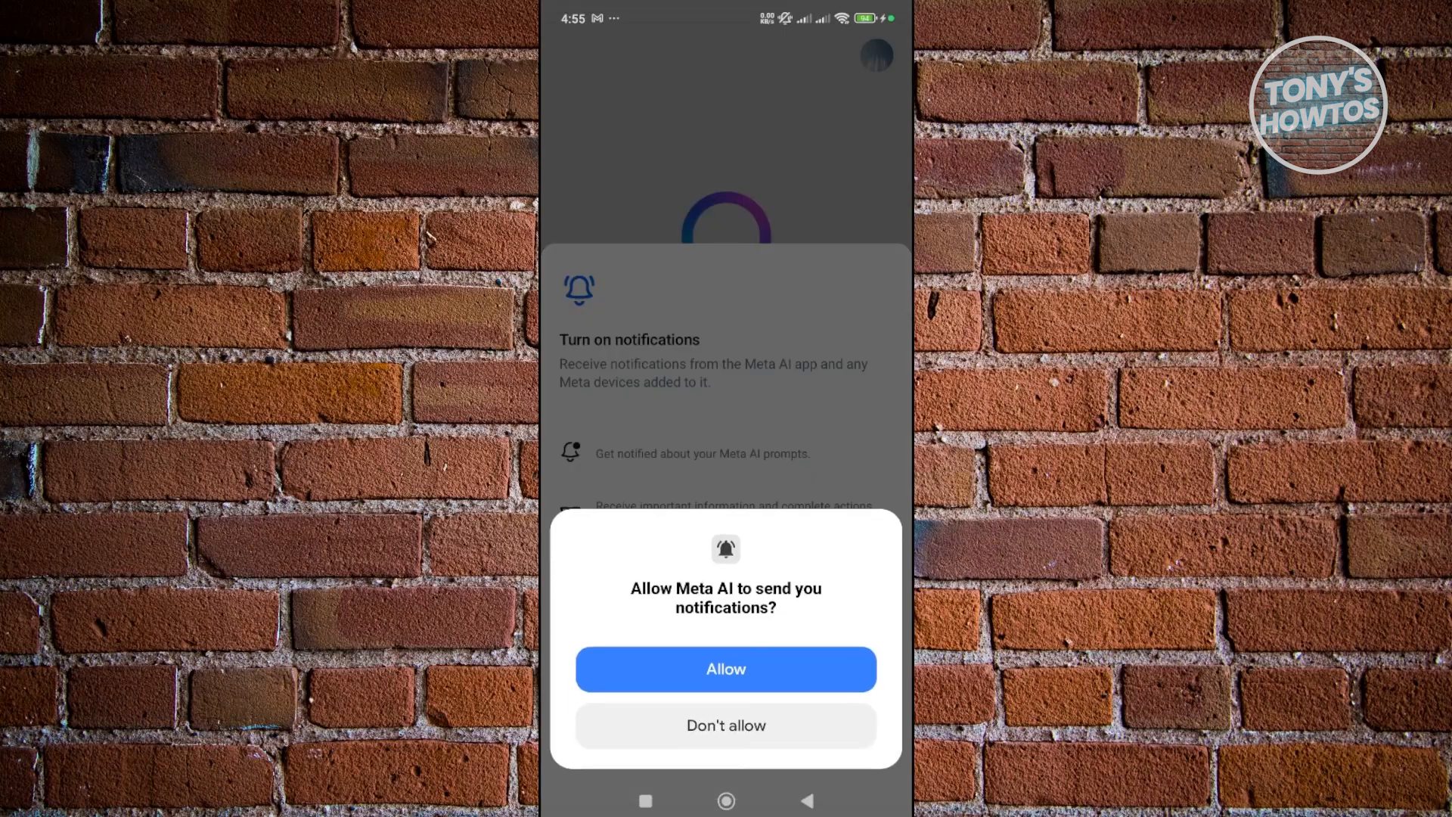
left_click(726, 669)
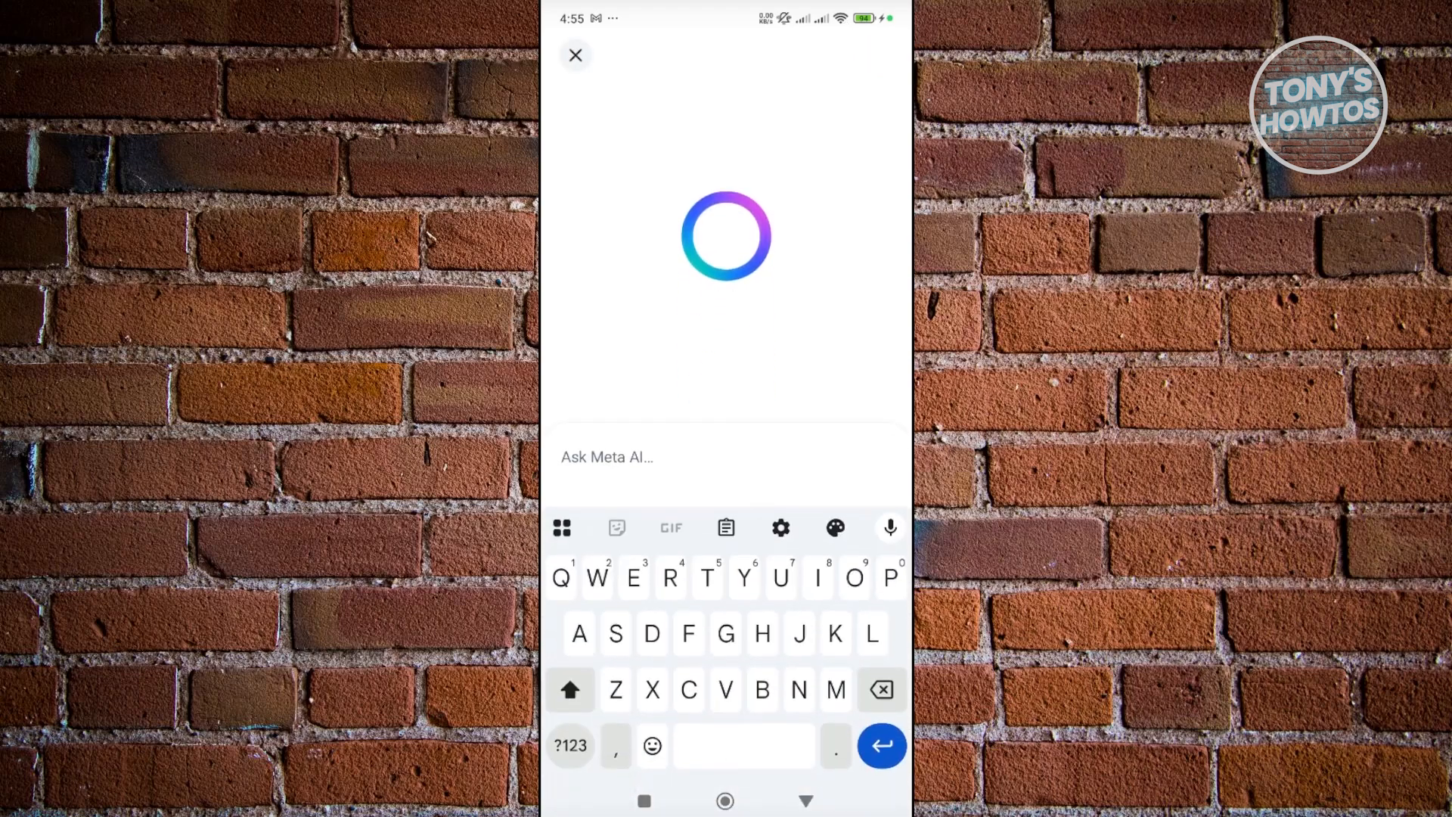
Send 'Create an image of a rabbit holding a carrot', then close the generated conversation.
type("Create an image of a rabbit hold")
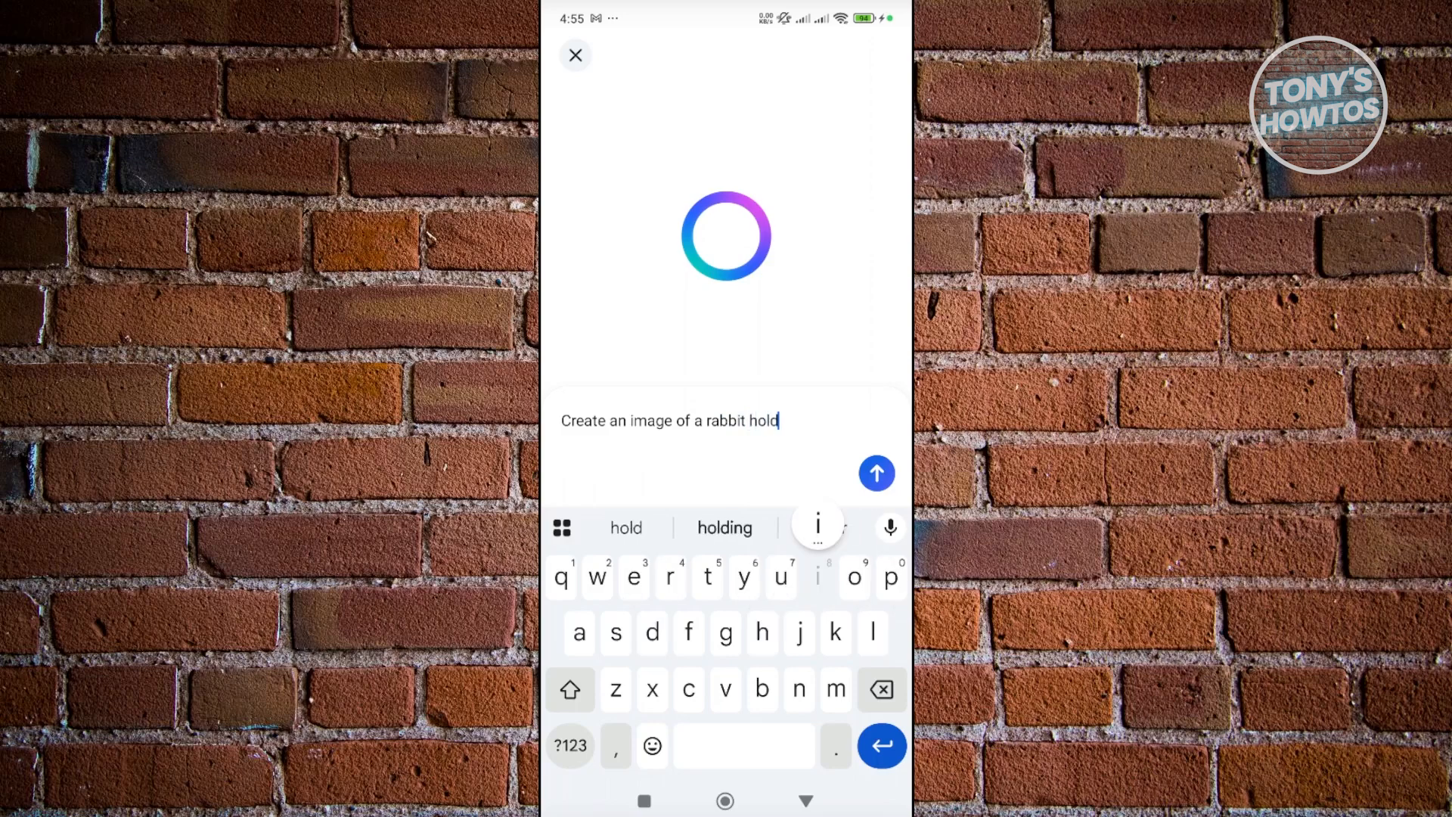
type("ing a carrot")
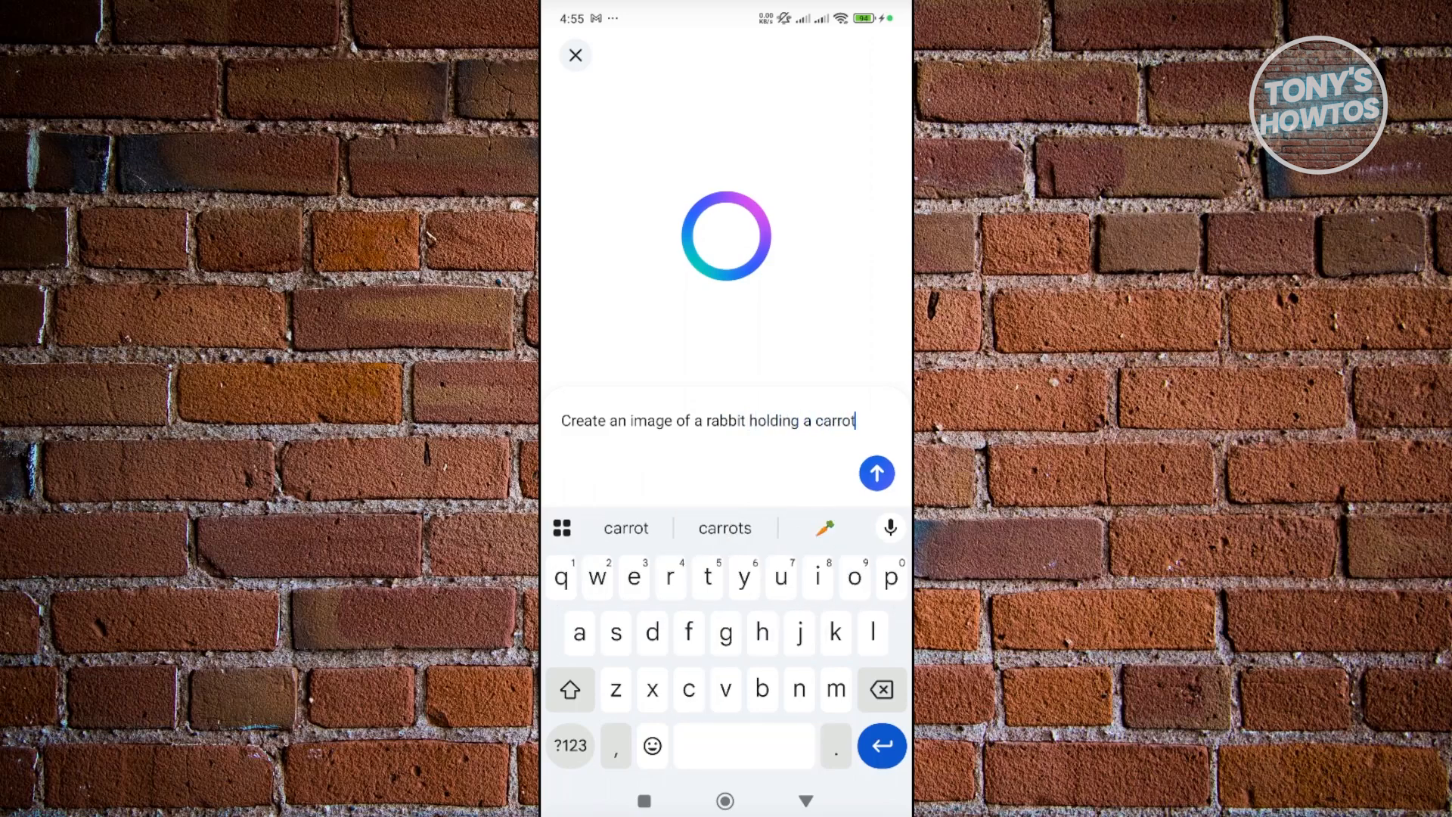
left_click(878, 474)
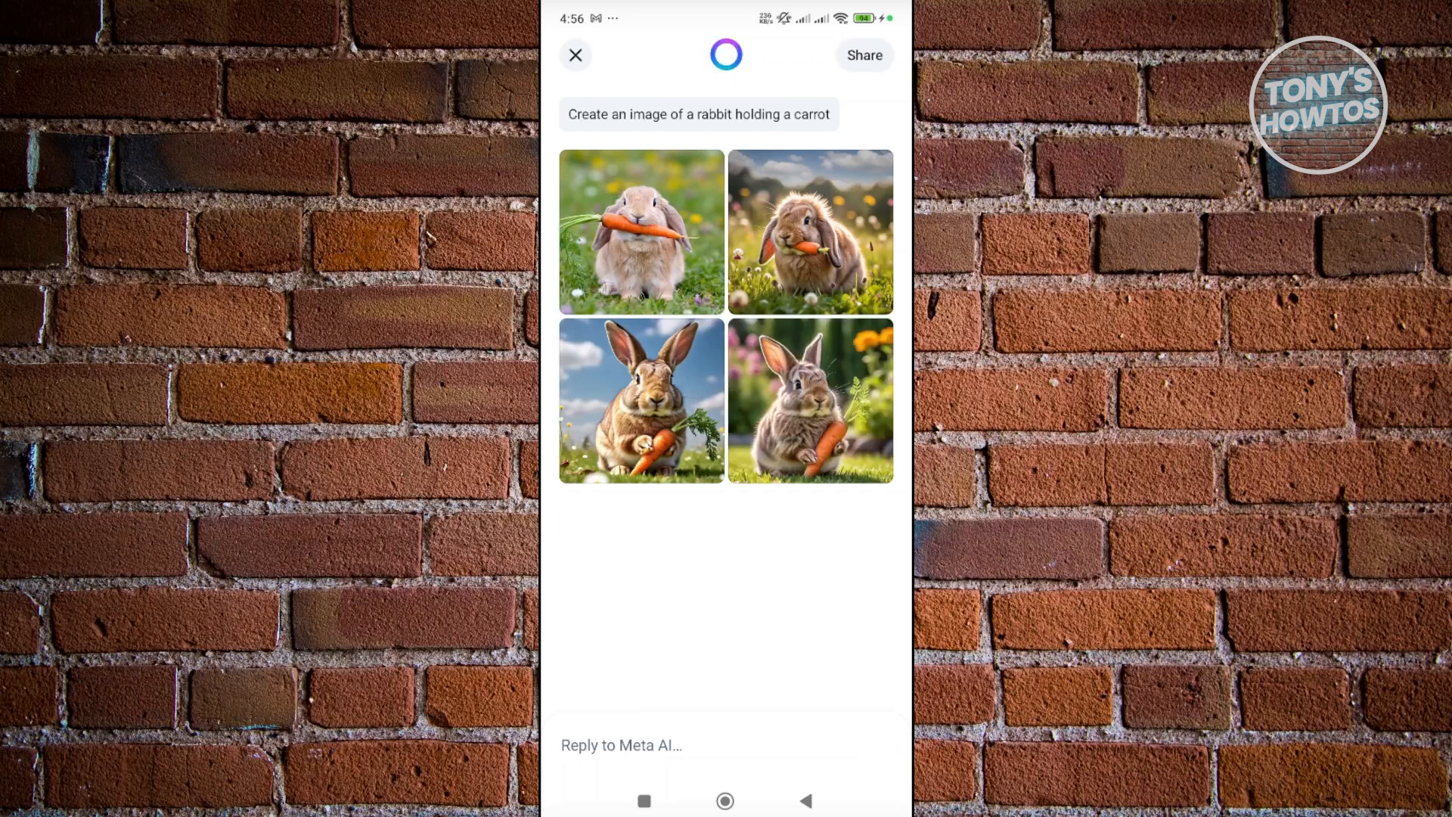
left_click(575, 55)
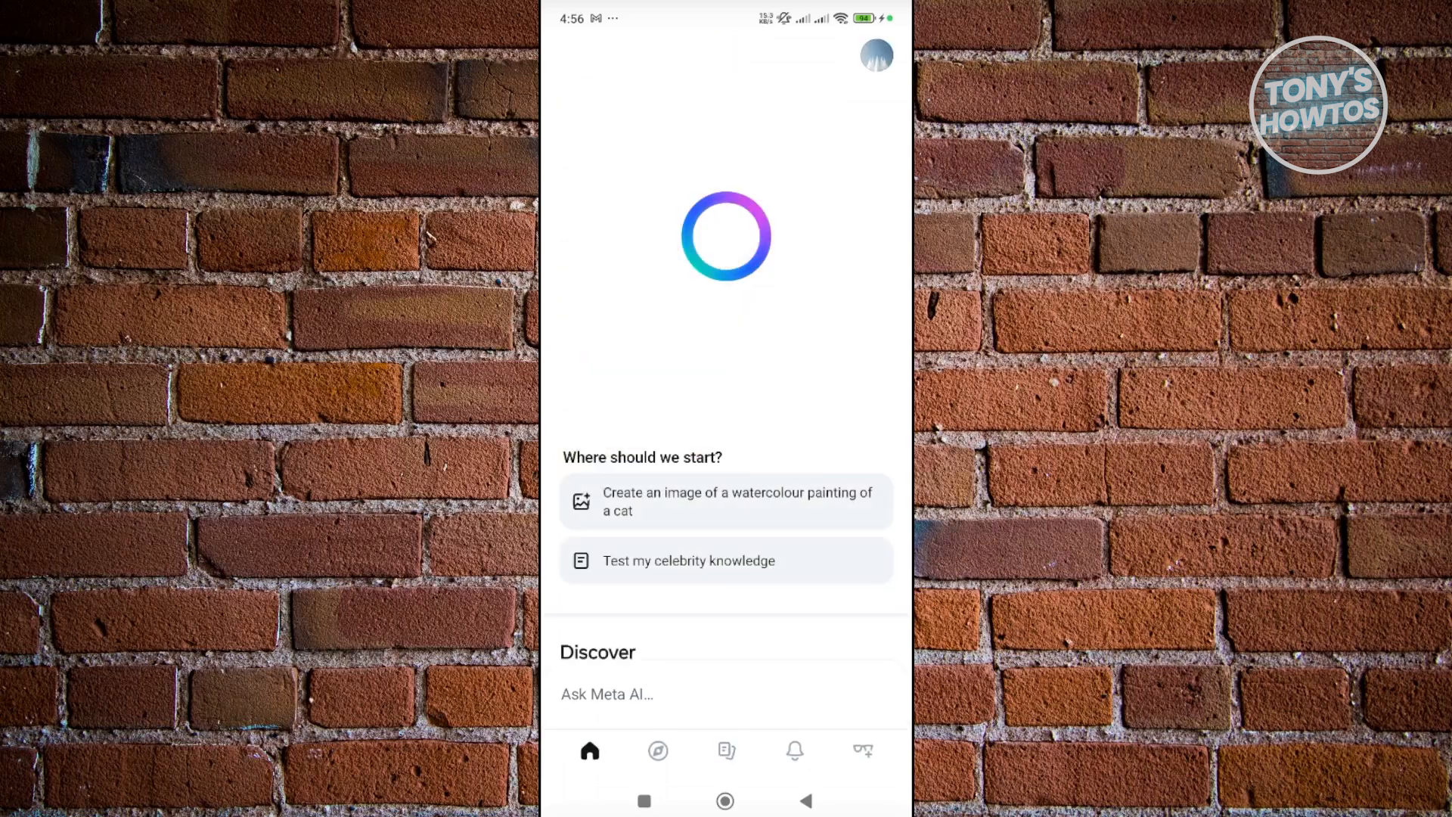
Scroll through the Discover feed of shared creations, then move to History.
left_click(656, 750)
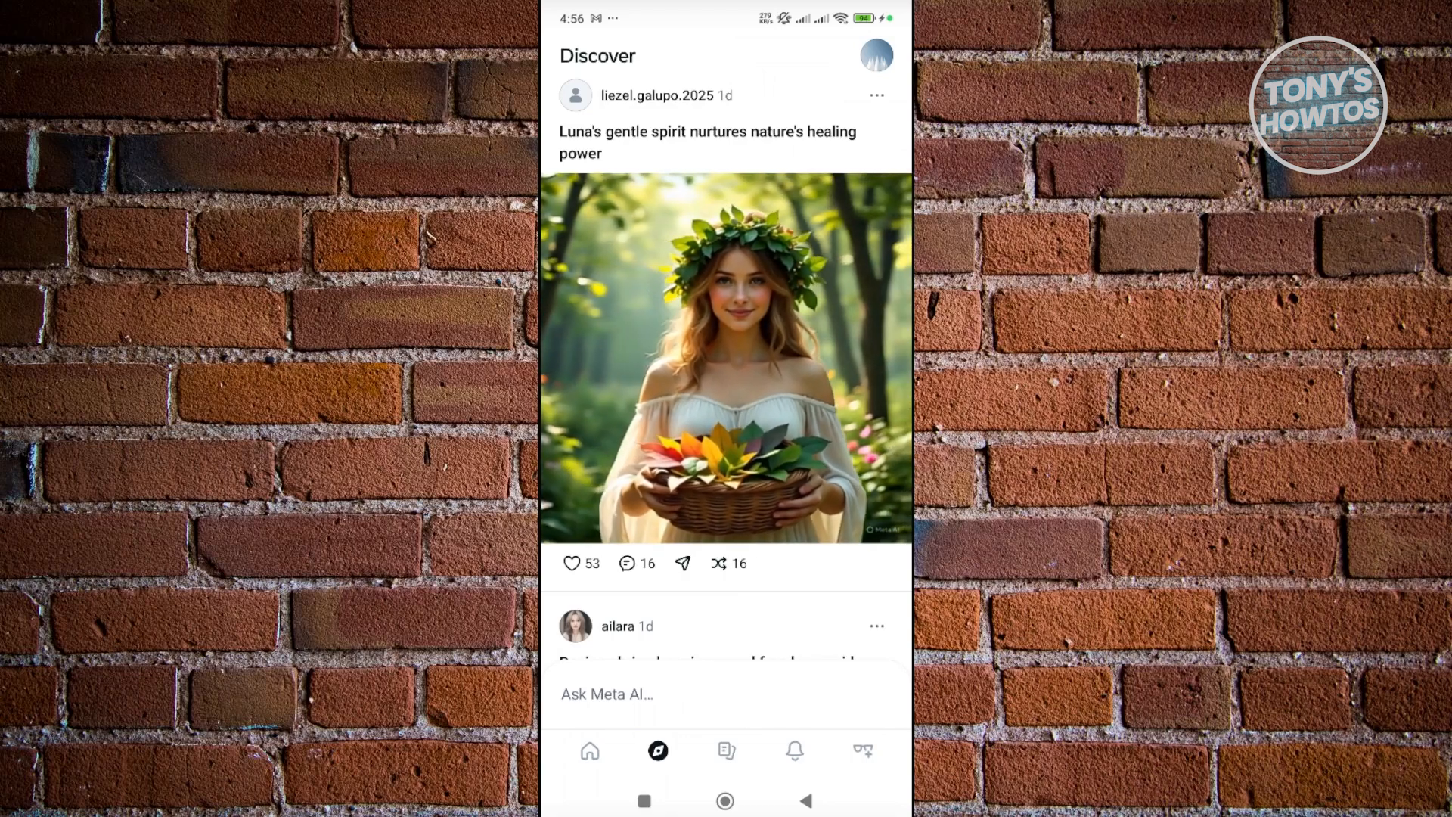
scroll("down", 3)
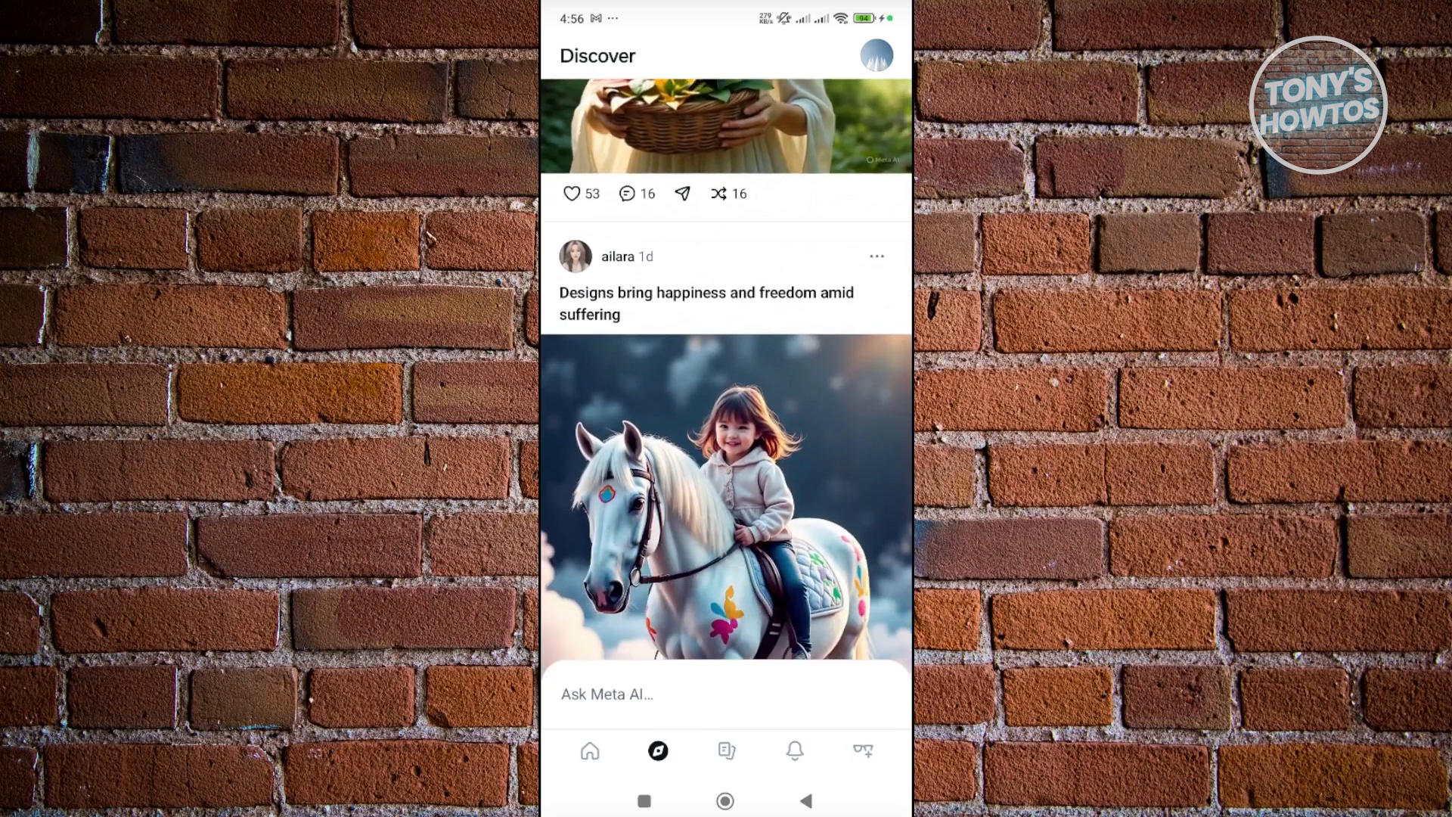
scroll("down", 3)
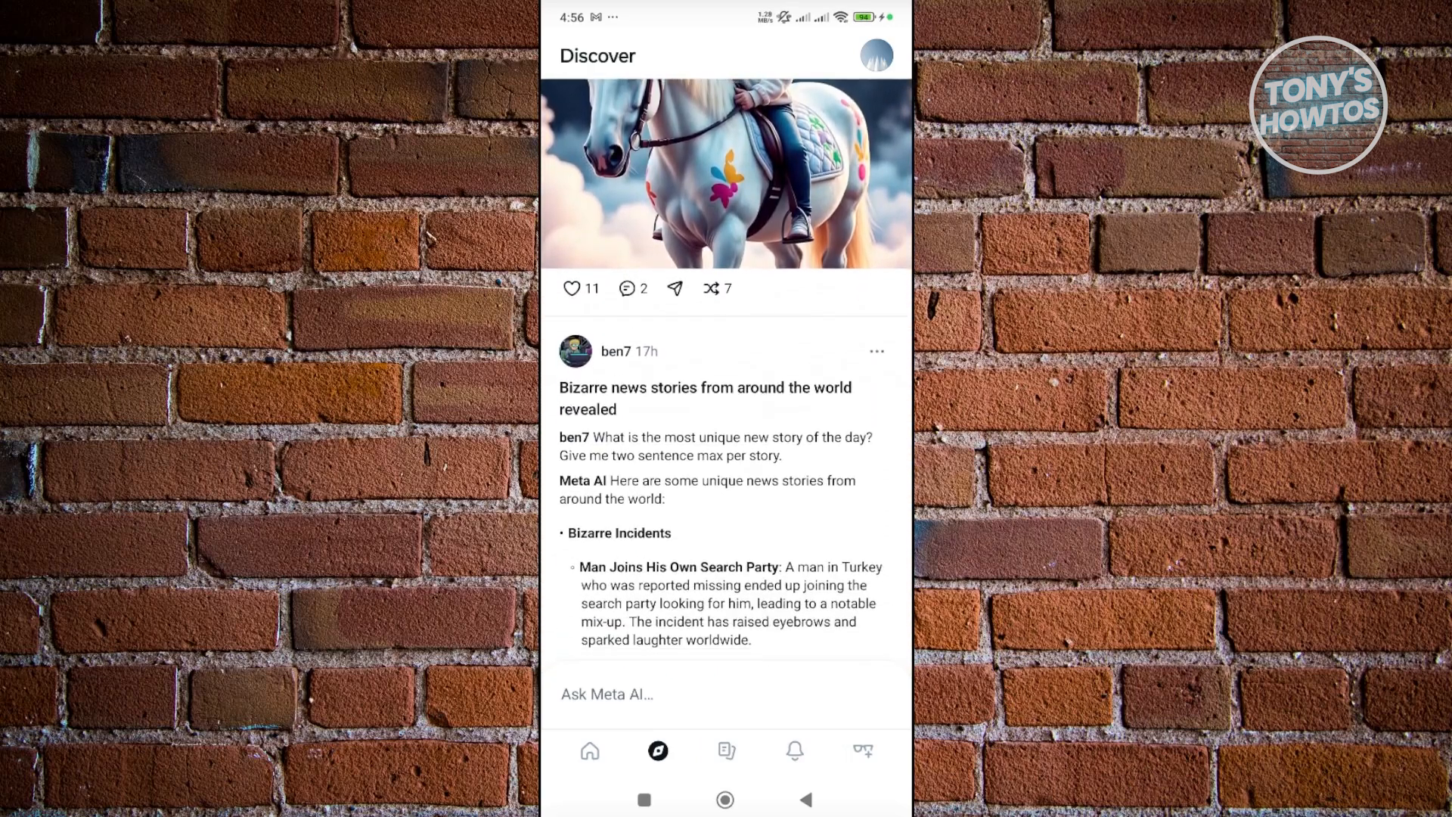
scroll("down", 3)
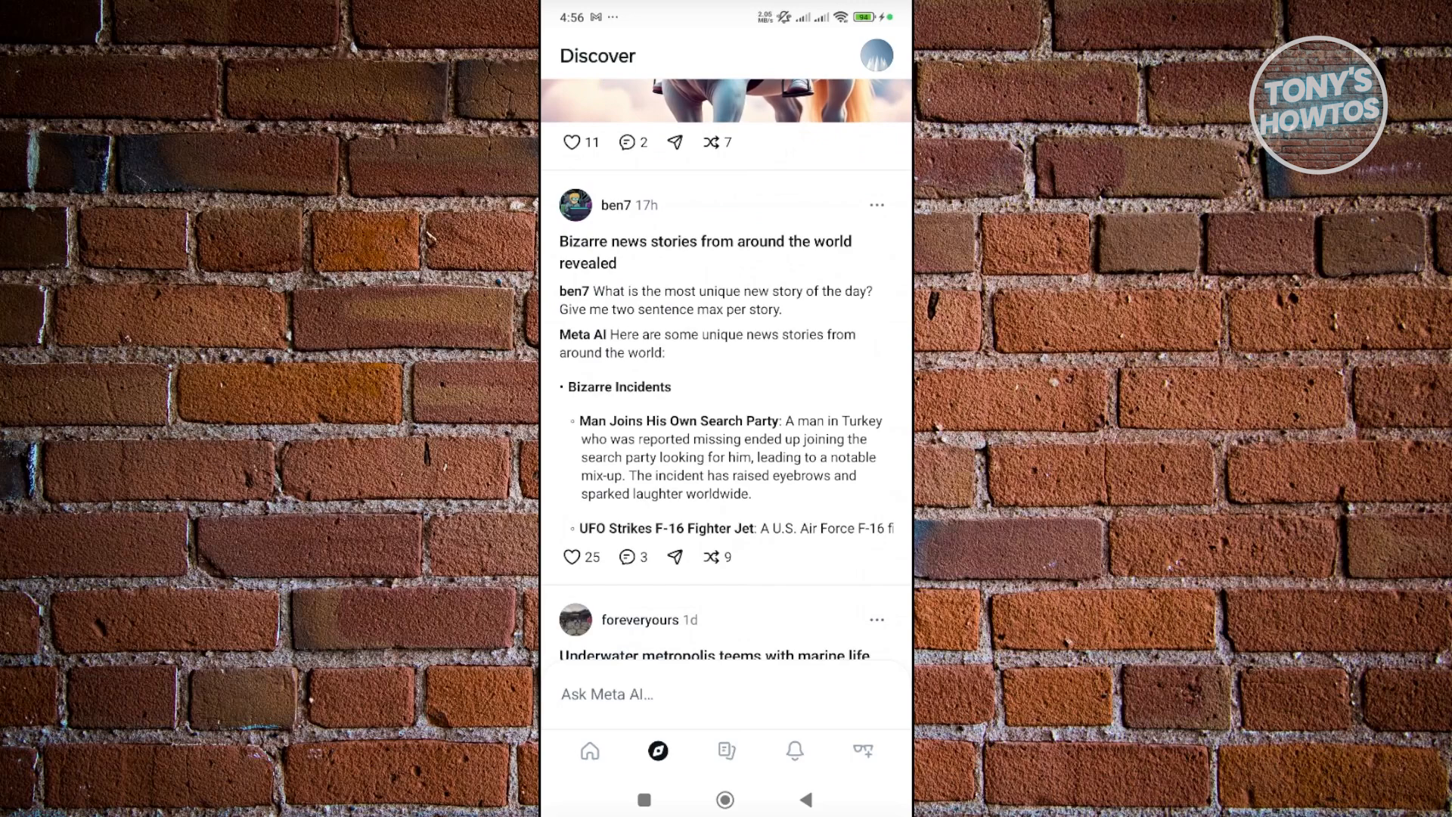
left_click(726, 751)
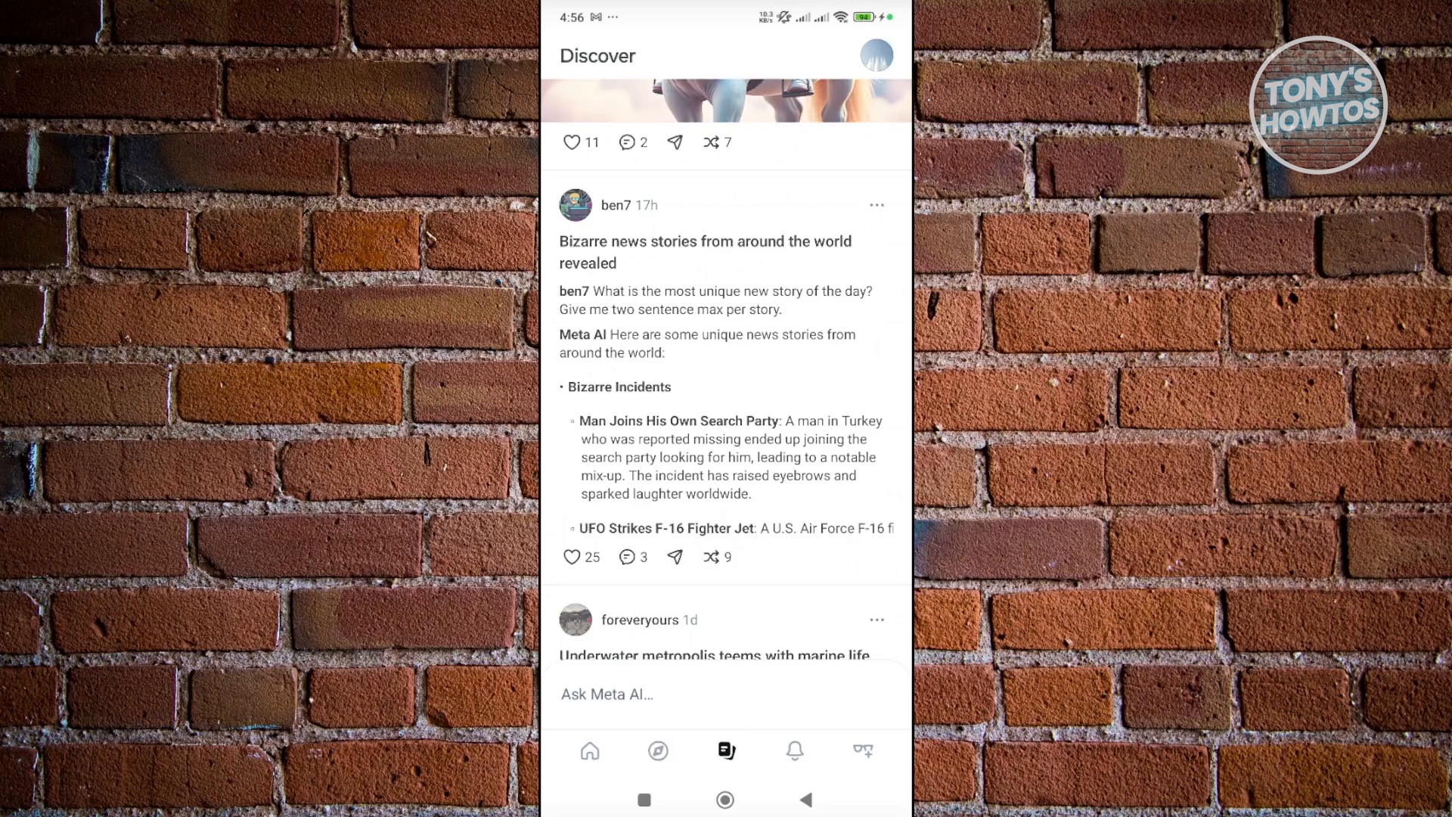
Visit History, Notifications and Devices, dismissing the notifications sheet on the add-device page.
left_click(726, 750)
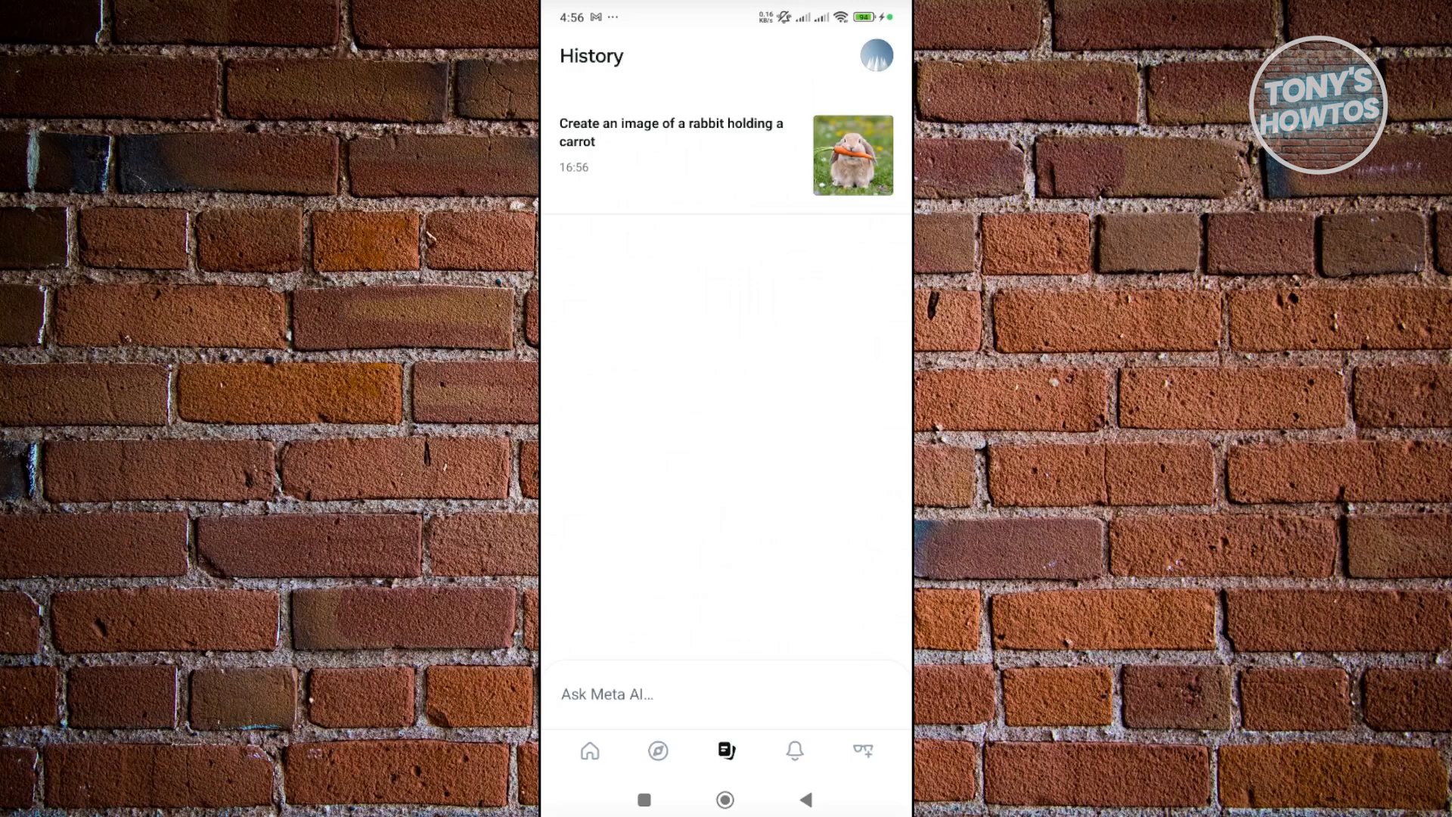
left_click(794, 750)
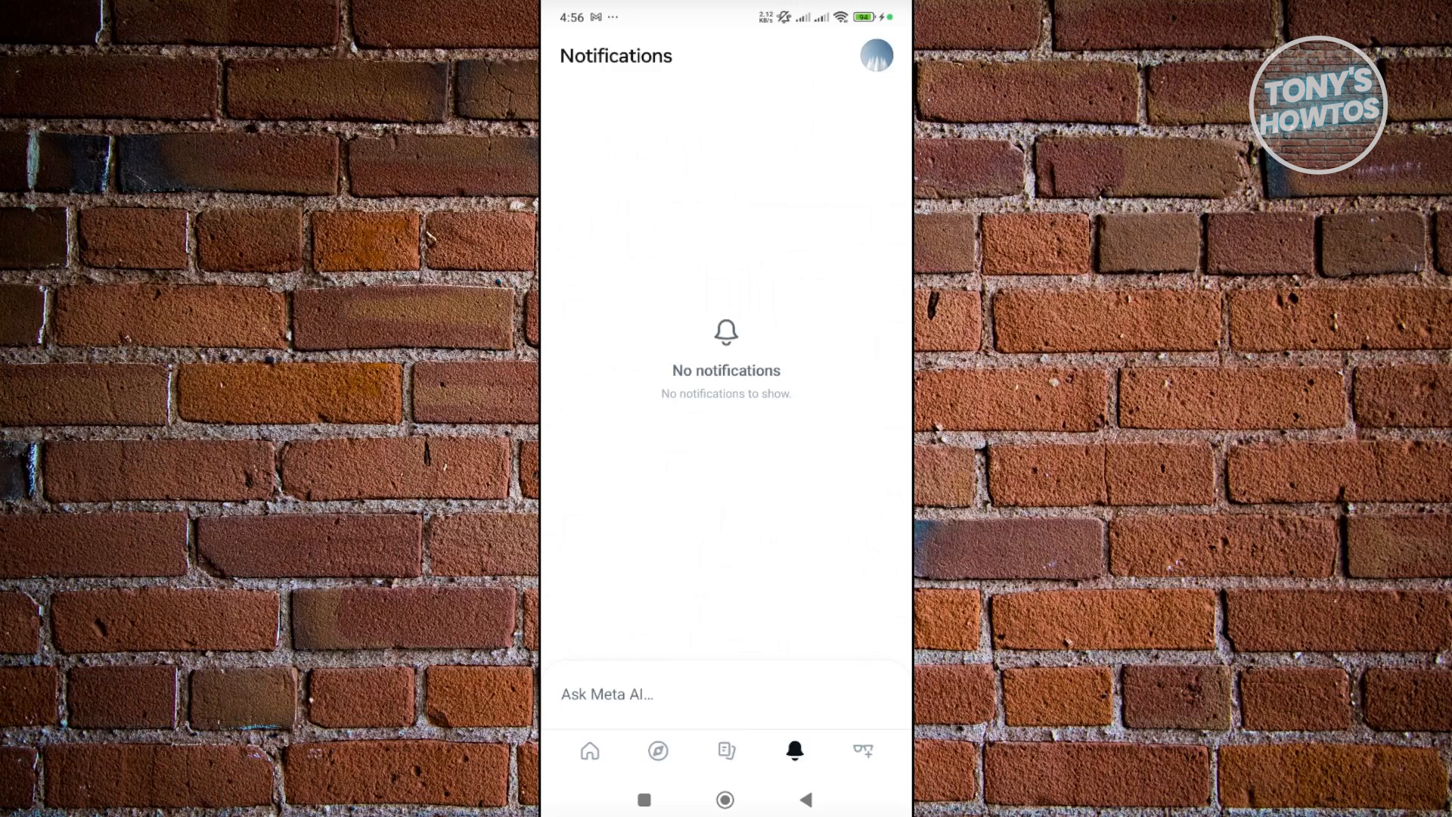
left_click(865, 750)
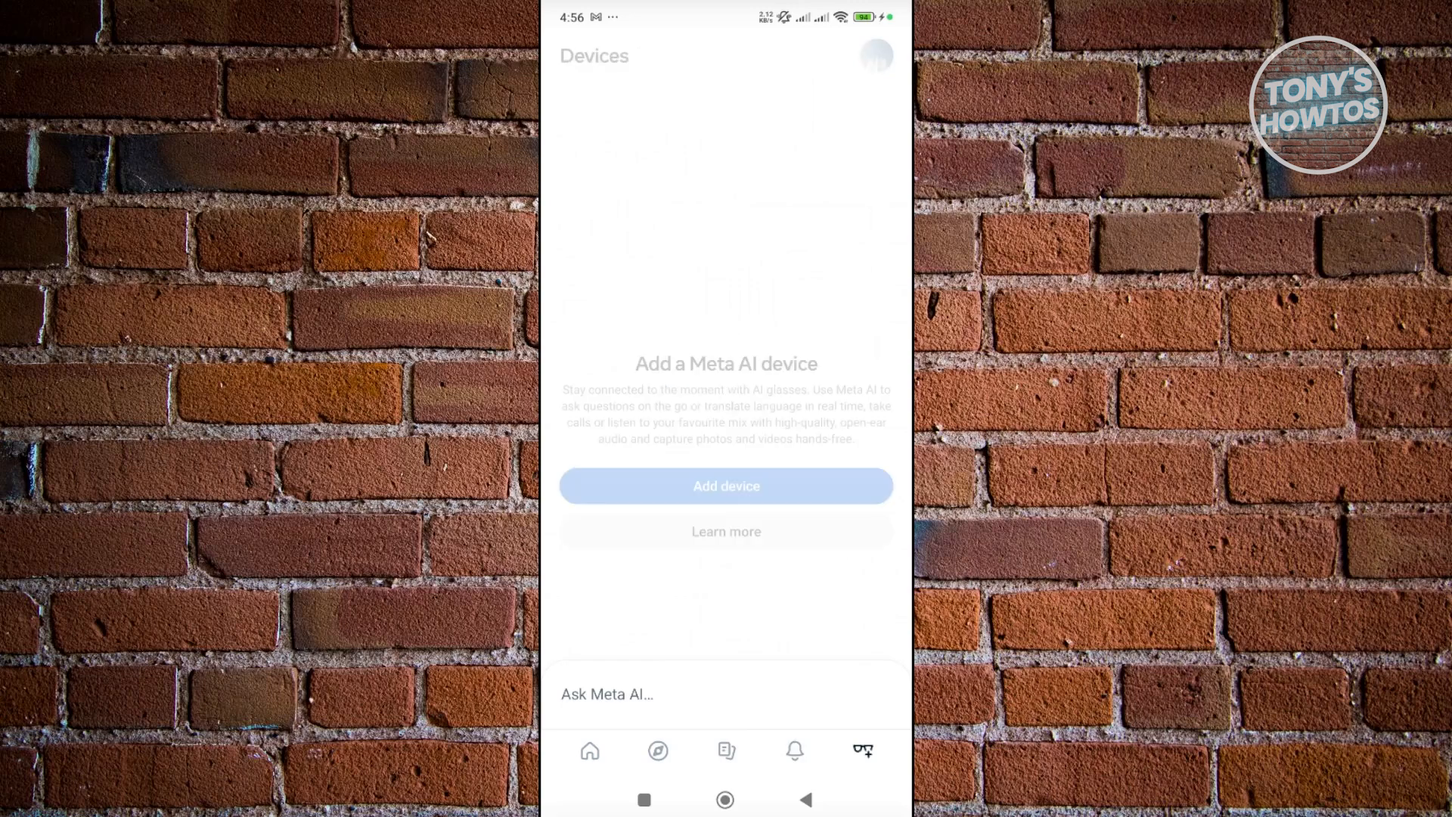
left_click(726, 486)
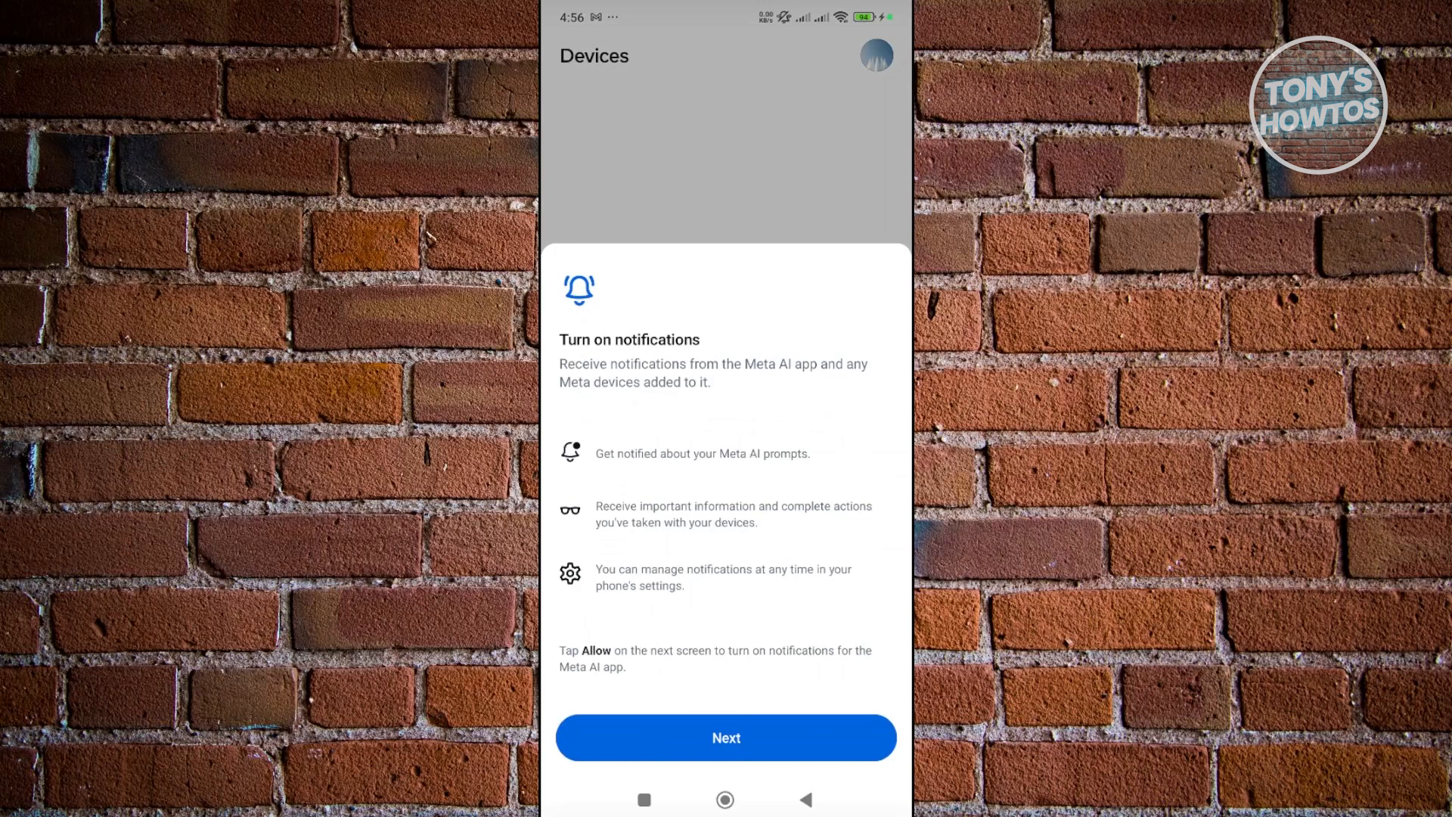
left_click(726, 738)
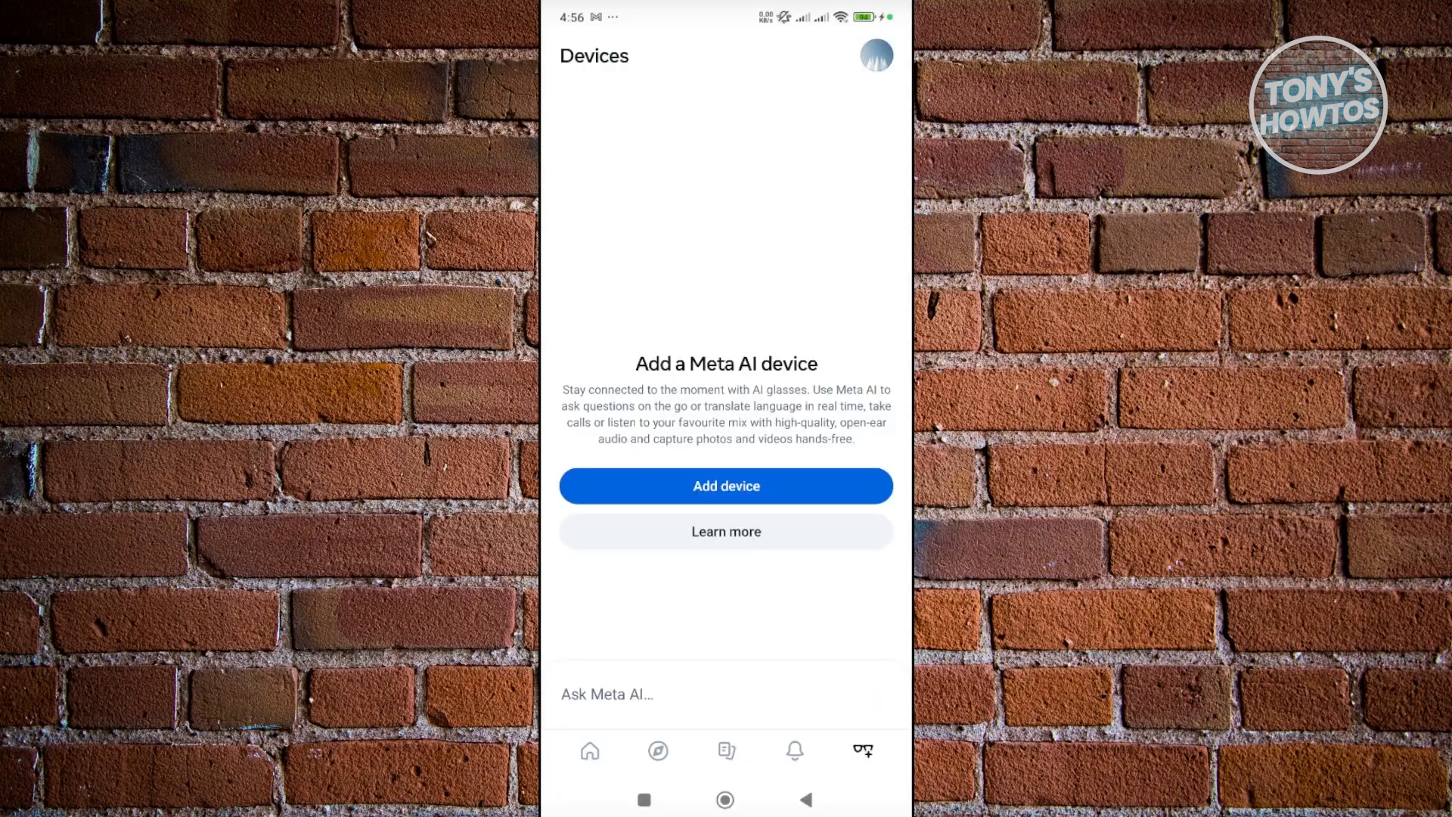